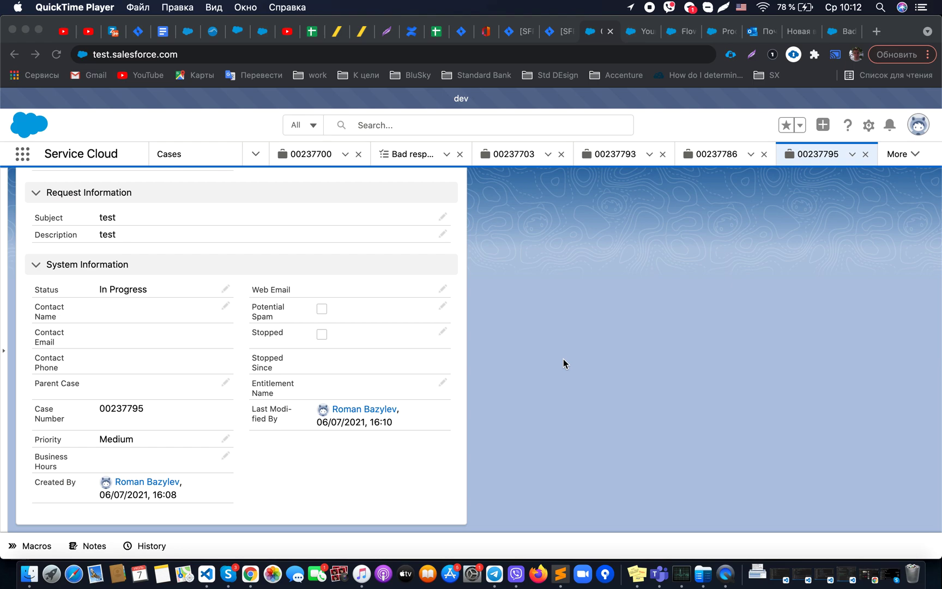
mouse_move(274, 337)
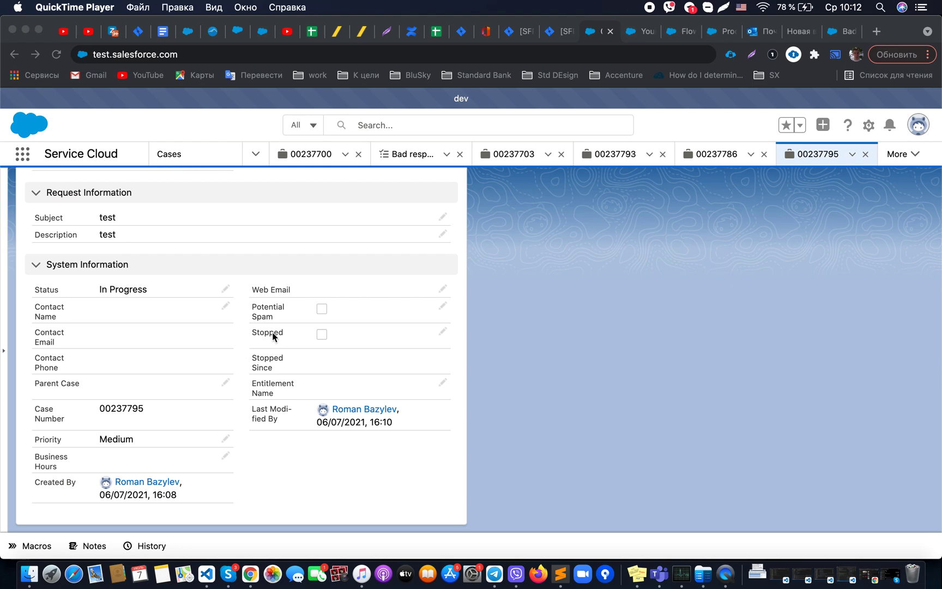
Show the Auto-Complete Case Milestones help article and scroll to its MilestoneUtils class code
left_click(320, 333)
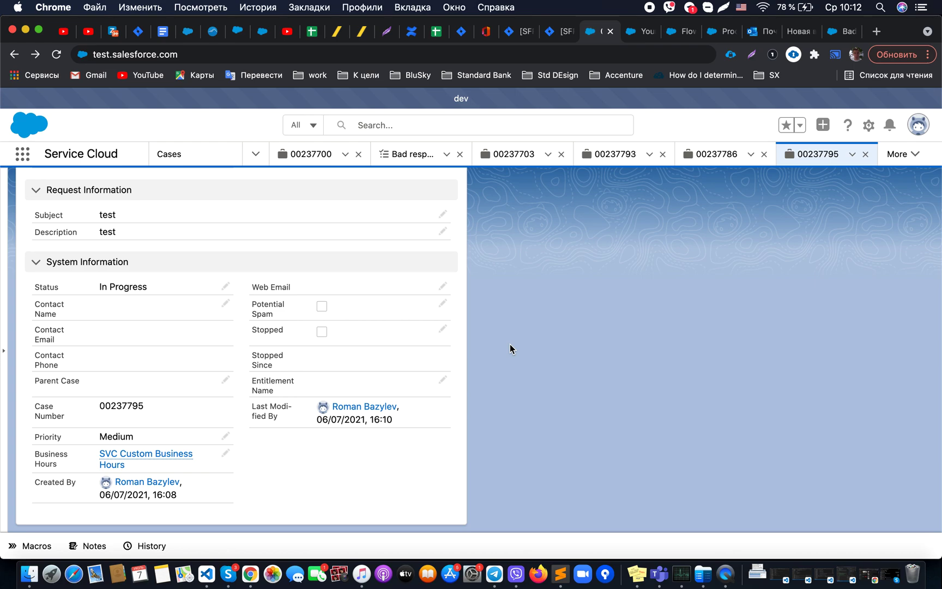
mouse_move(334, 321)
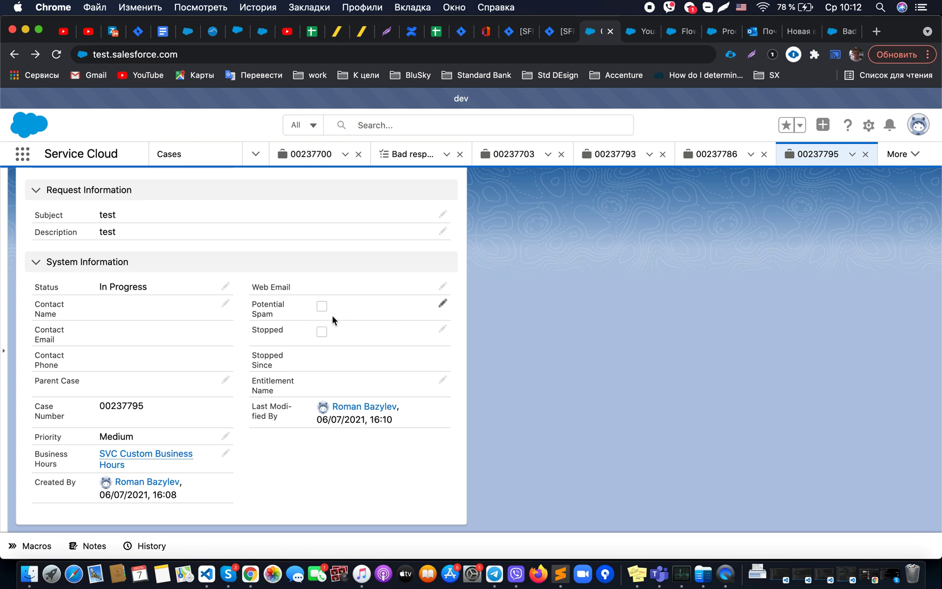
mouse_move(335, 331)
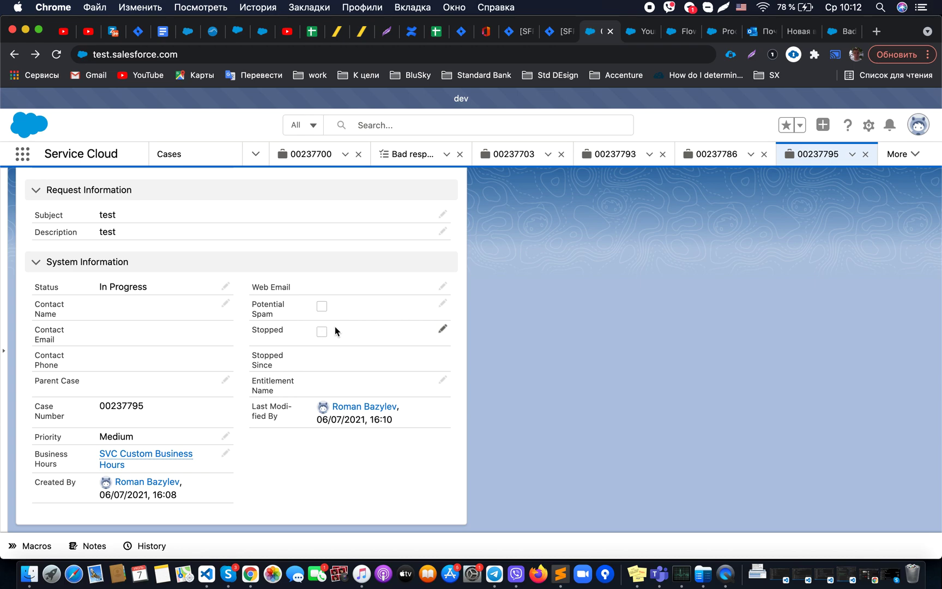
mouse_move(266, 364)
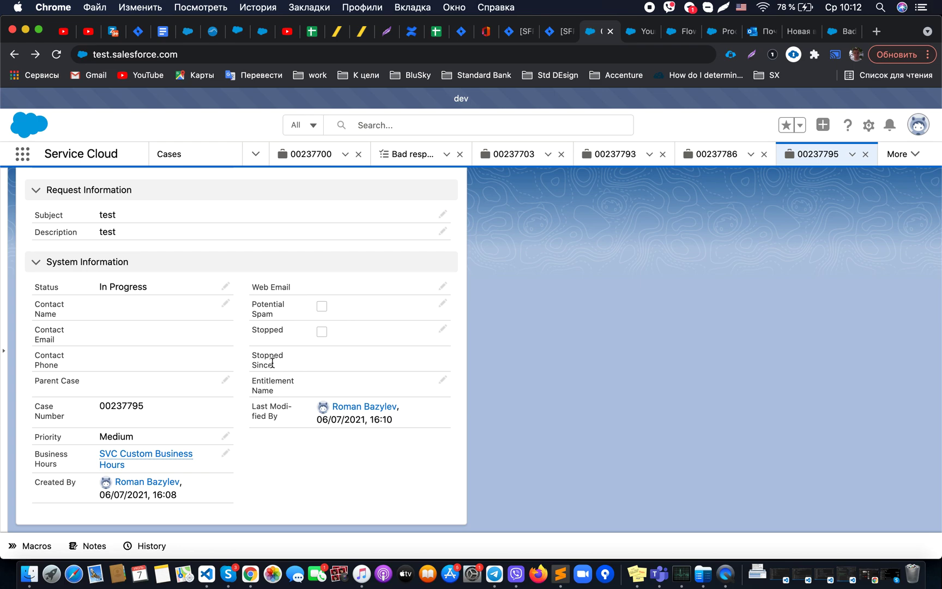
mouse_move(488, 347)
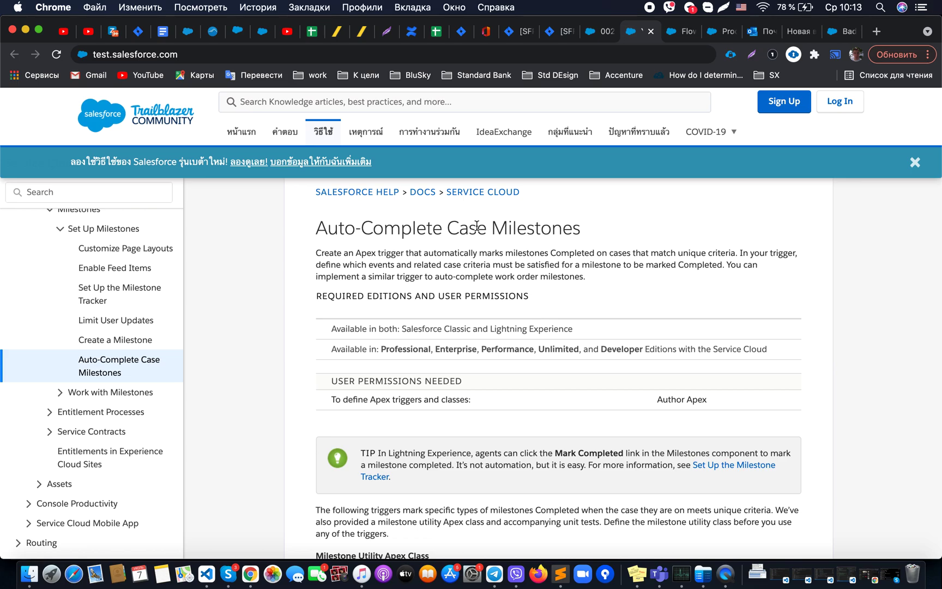
scroll("down", 3)
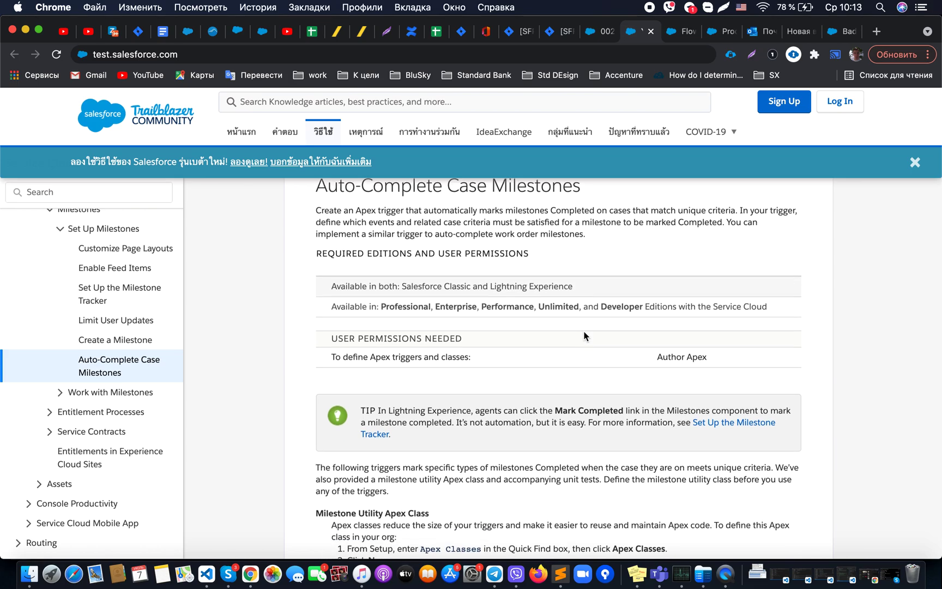
scroll("down", 3)
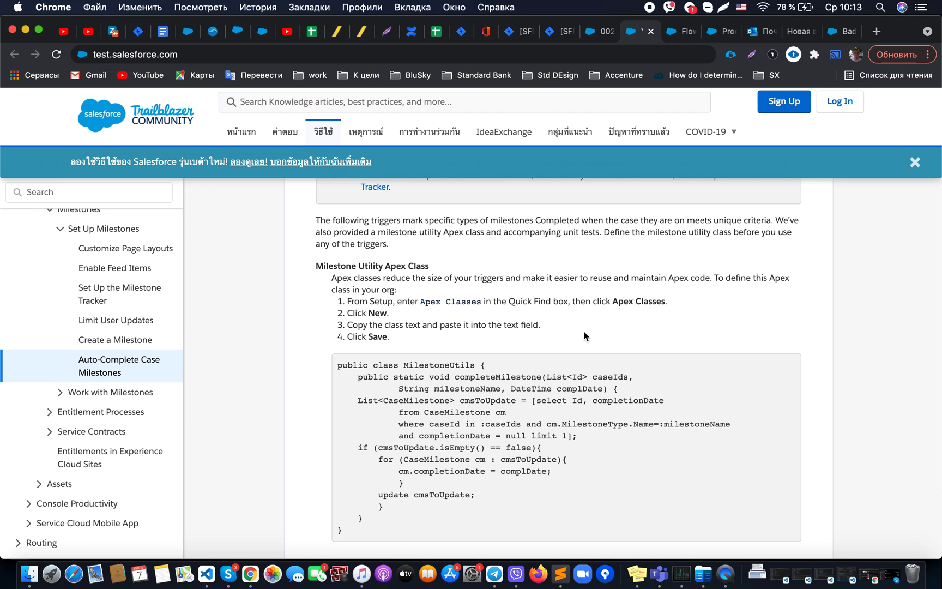
scroll("down", 3)
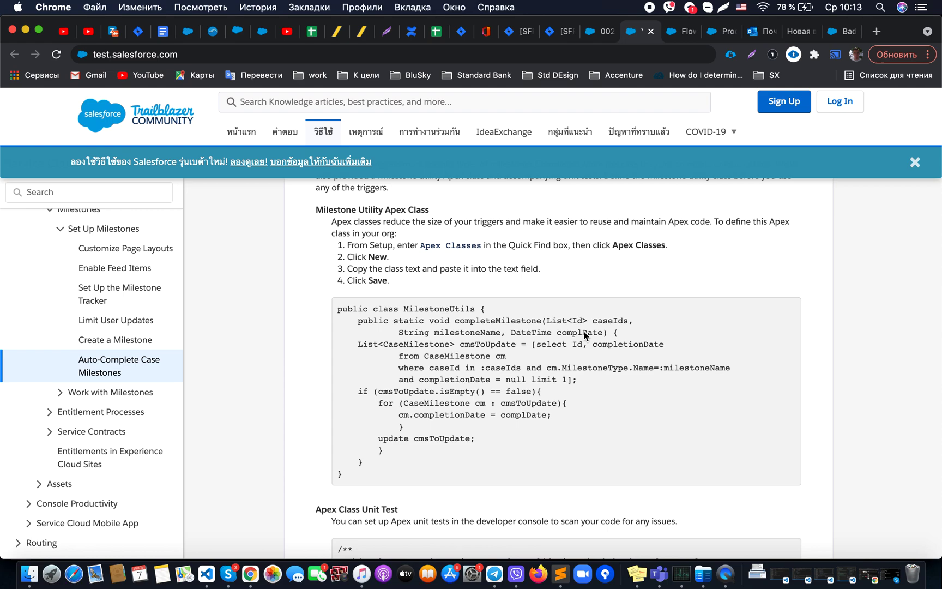
mouse_move(582, 333)
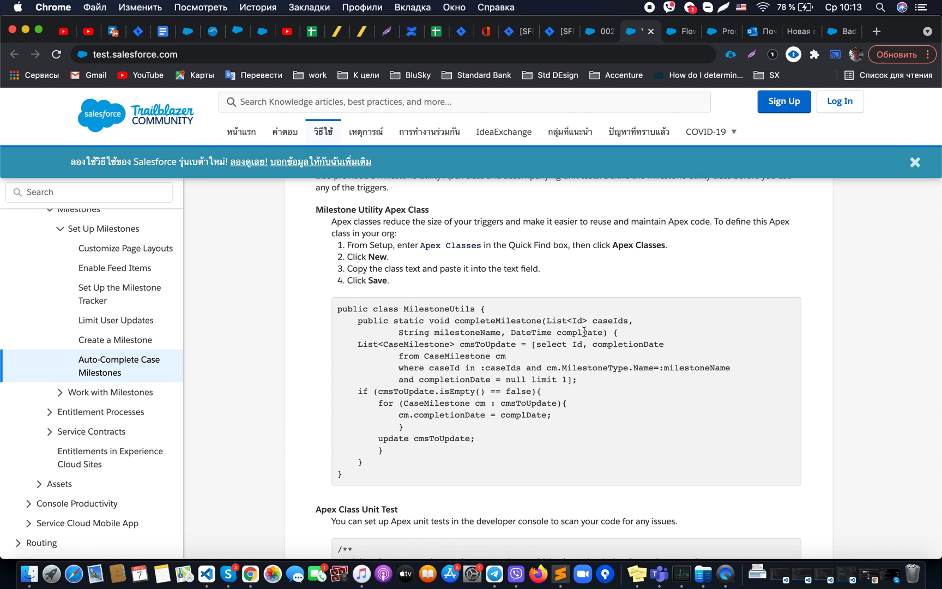
Highlight the caseIds parameter in MilestoneUtils and continue down to the unit test code
double_click(467, 333)
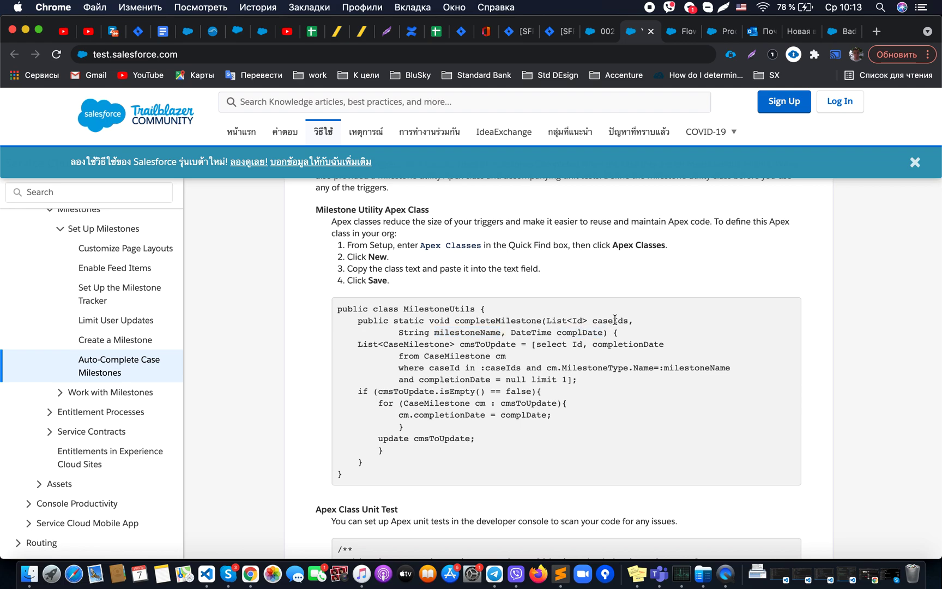
double_click(611, 320)
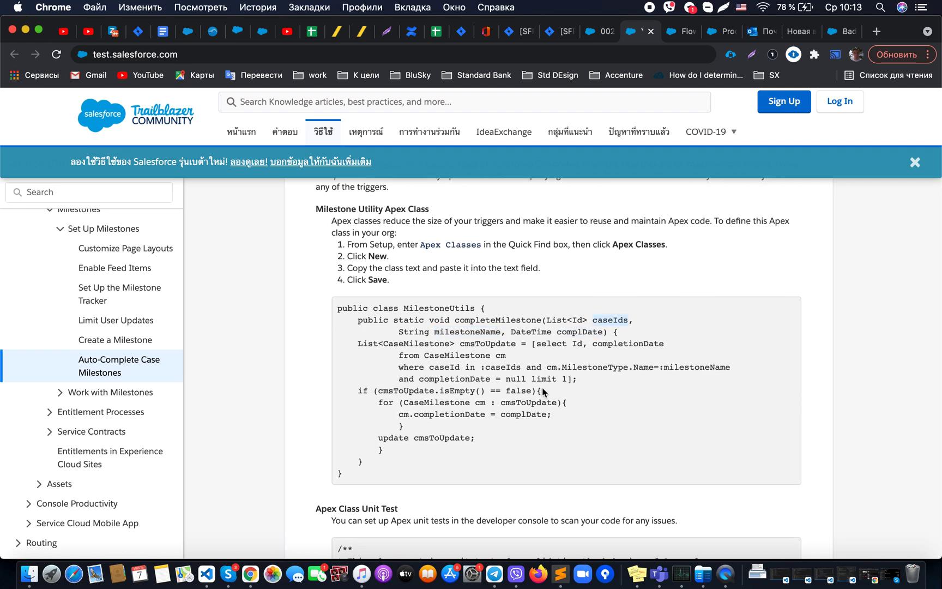
scroll("down", 3)
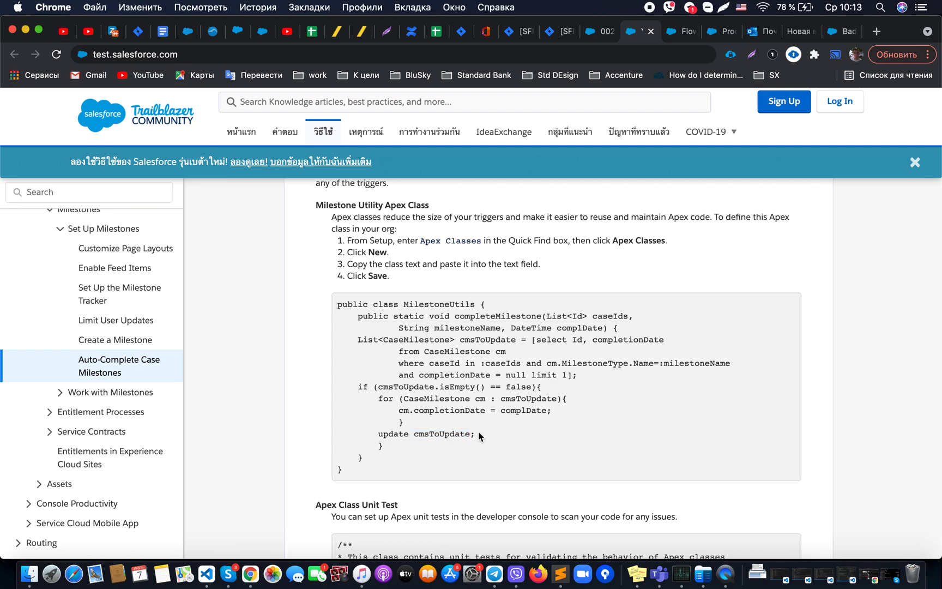
scroll("down", 3)
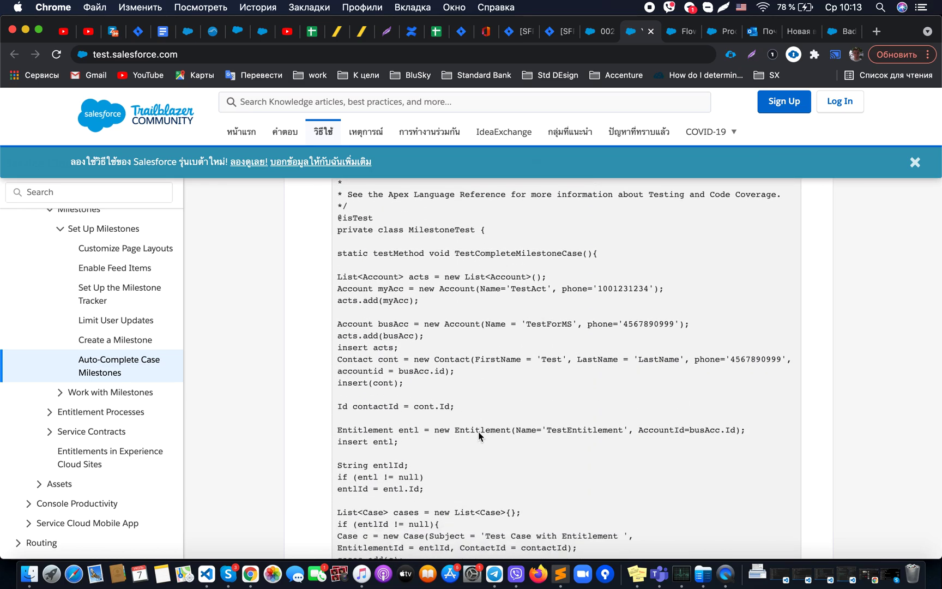
scroll("down", 3)
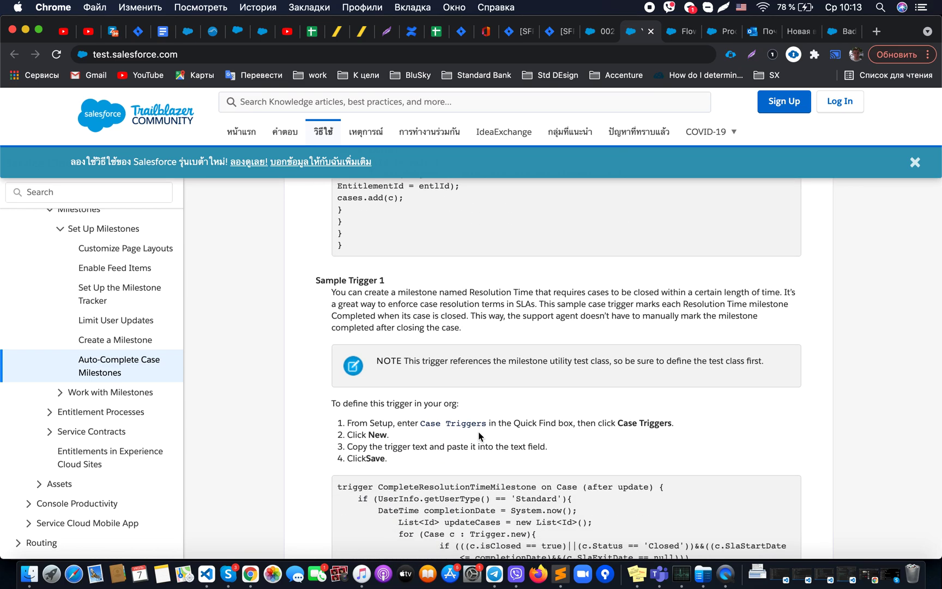
scroll("down", 3)
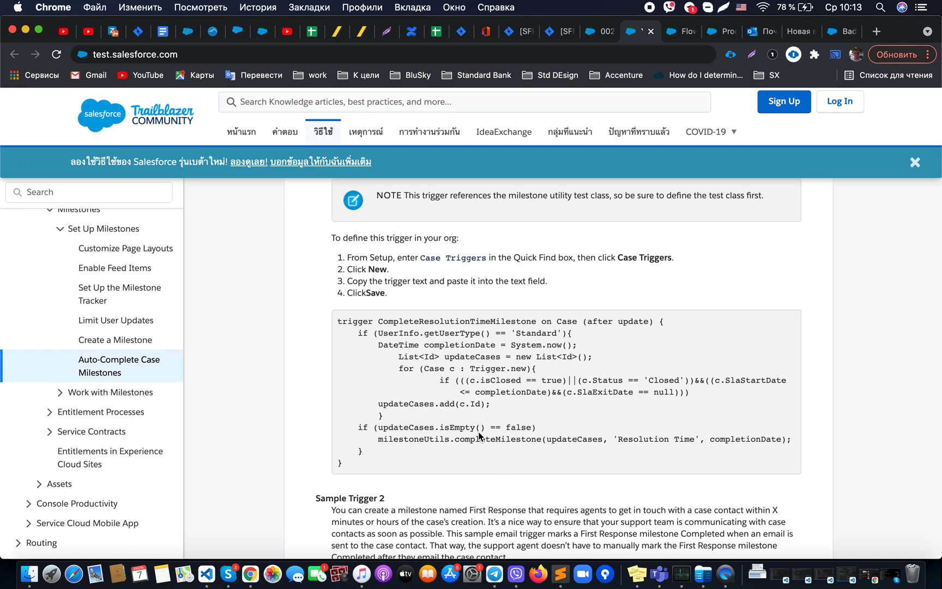
double_click(455, 321)
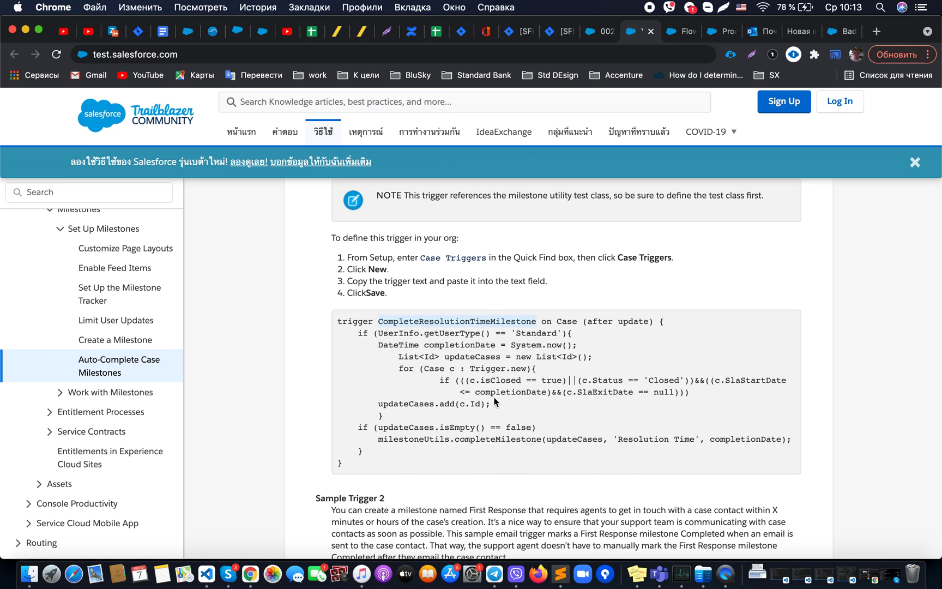
mouse_move(609, 335)
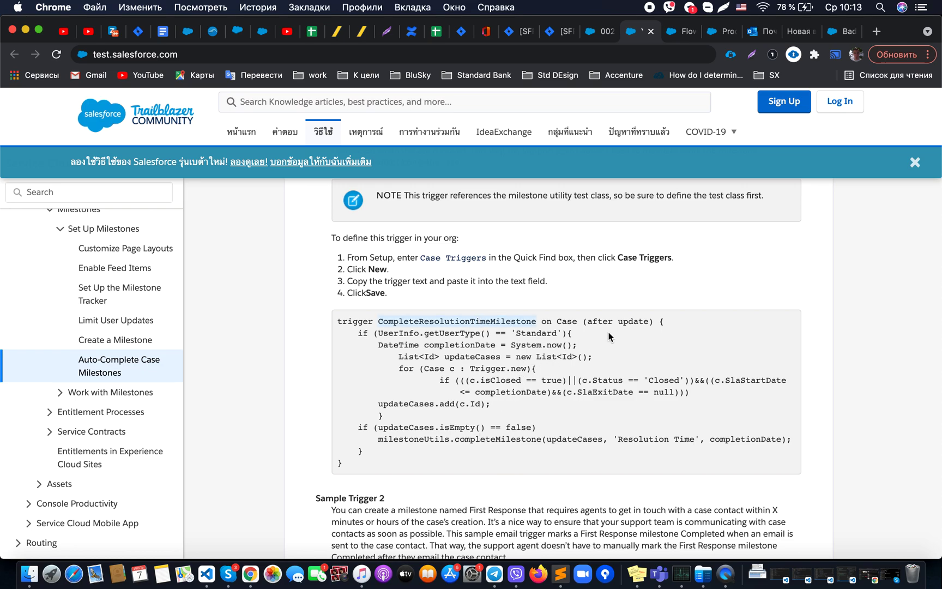
double_click(632, 321)
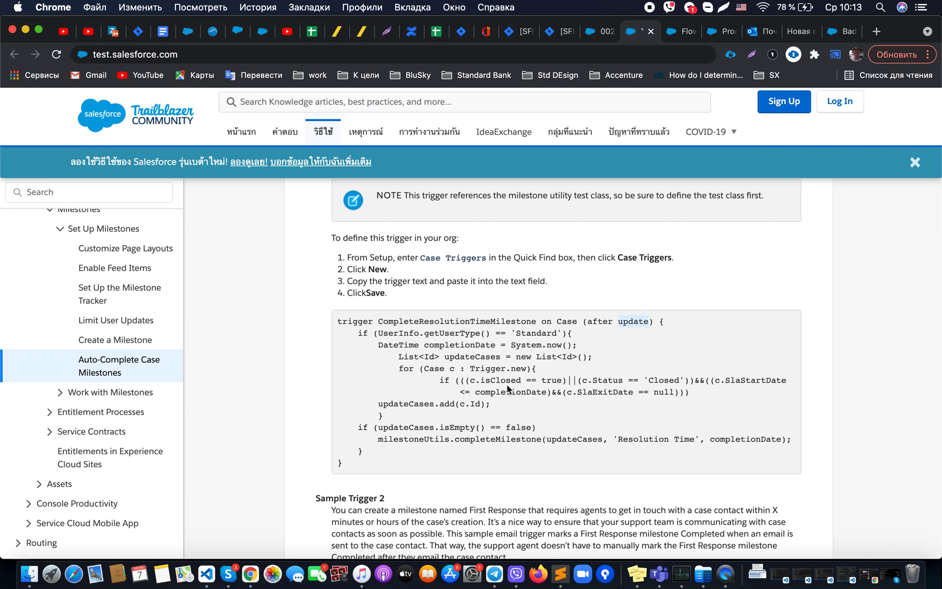
double_click(607, 379)
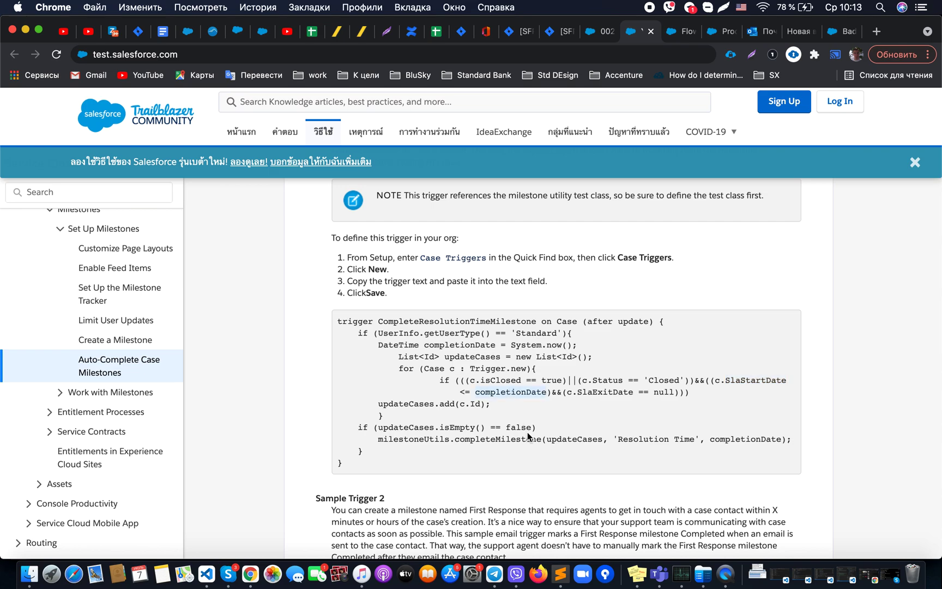
scroll("down", 3)
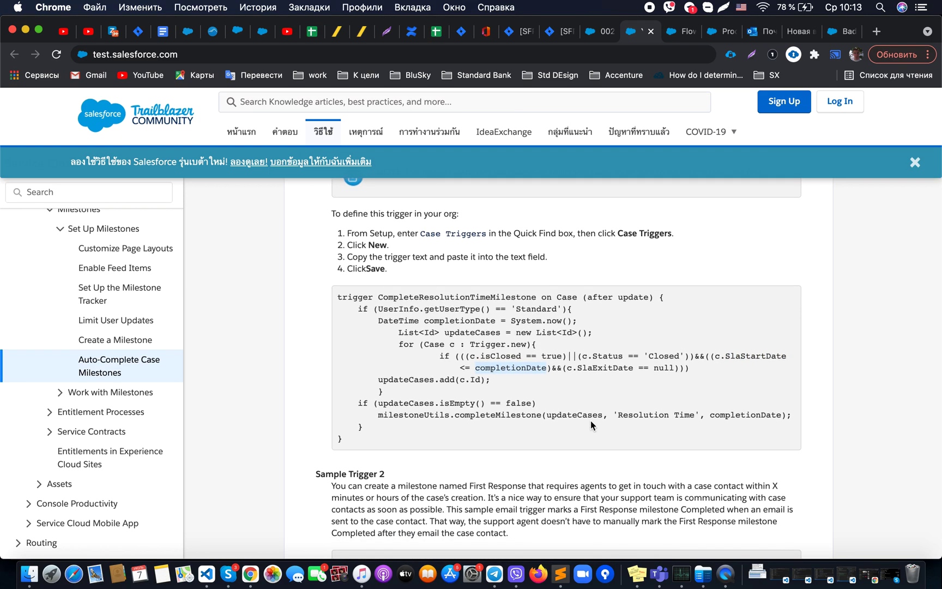
mouse_move(617, 415)
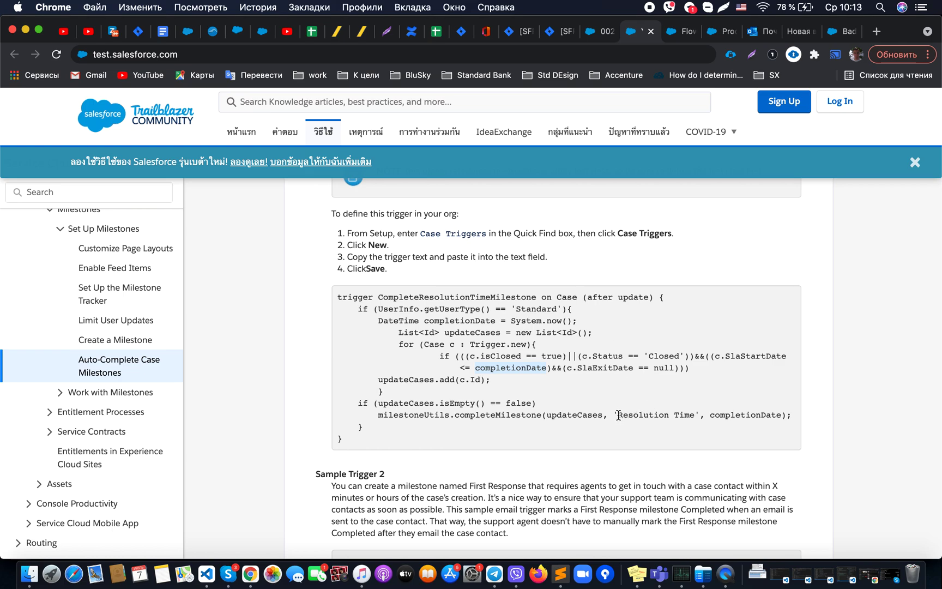
double_click(657, 415)
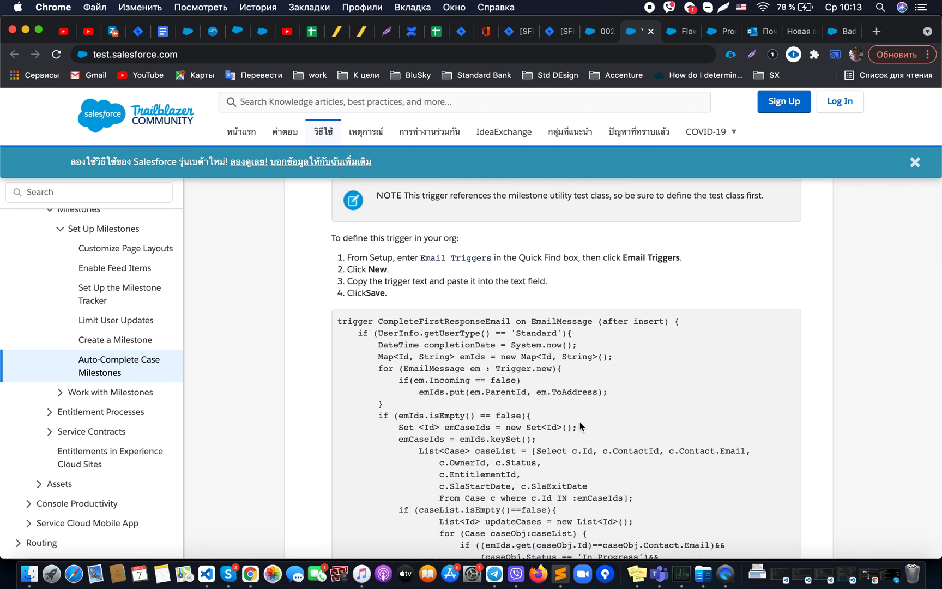
scroll("down", 3)
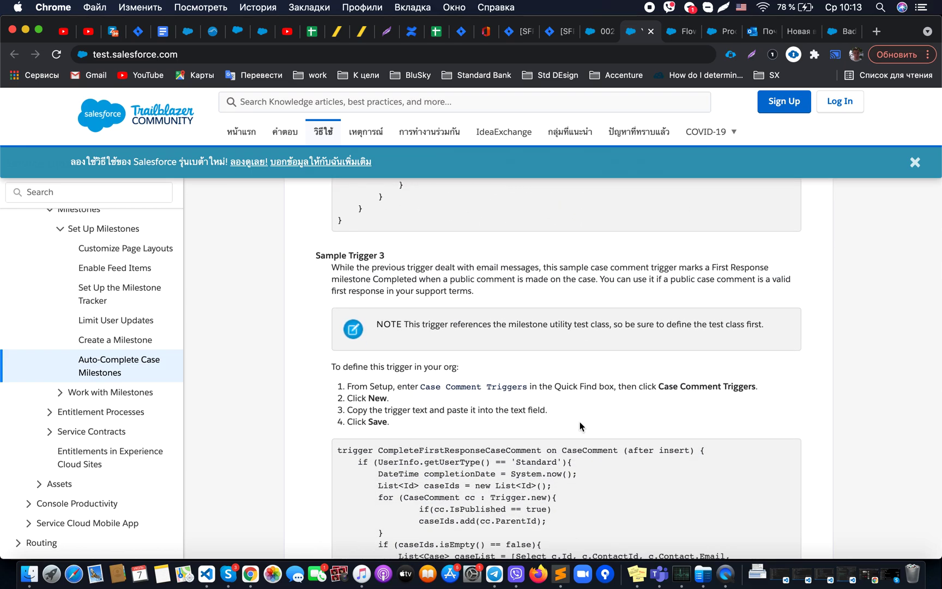
scroll("down", 3)
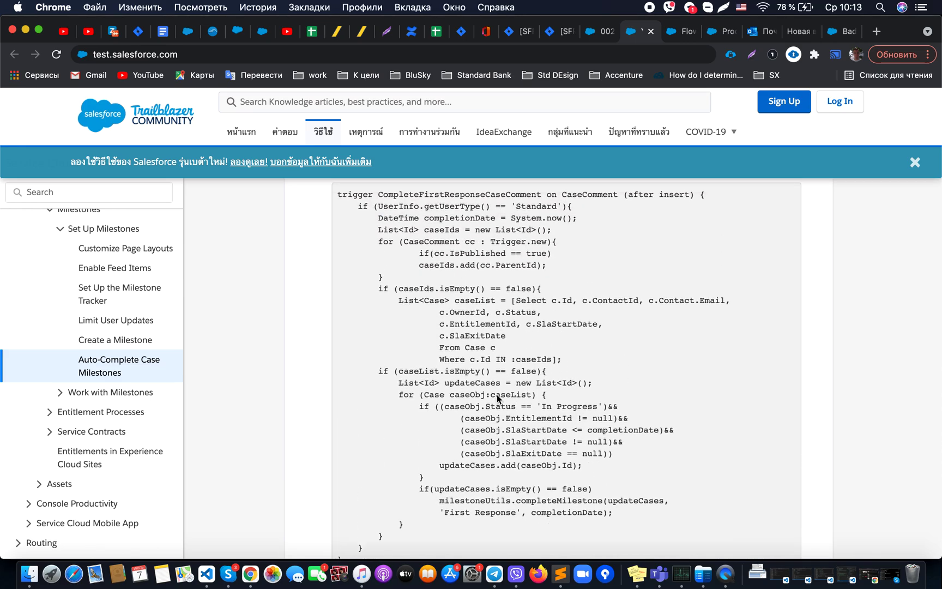
scroll("down", 3)
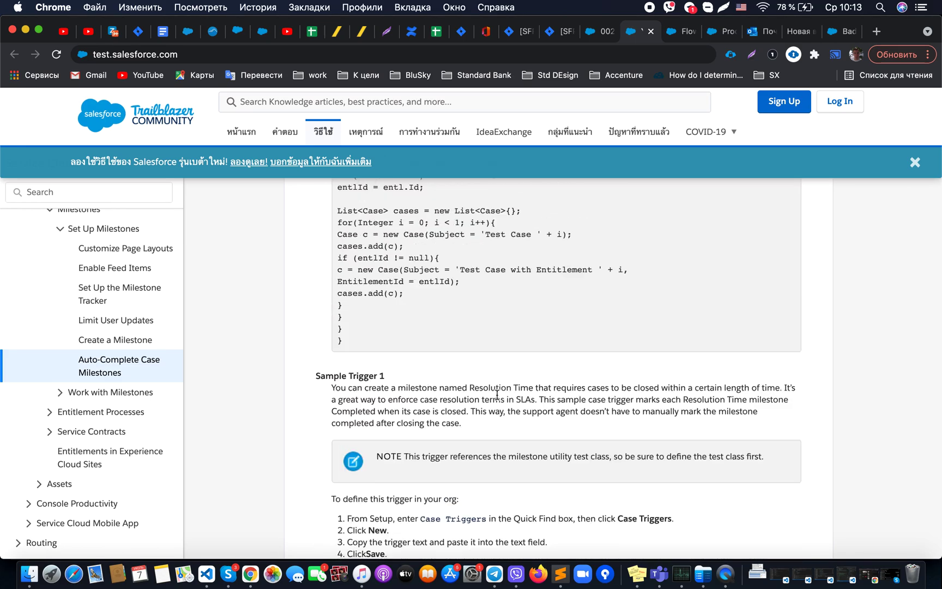
scroll("down", 3)
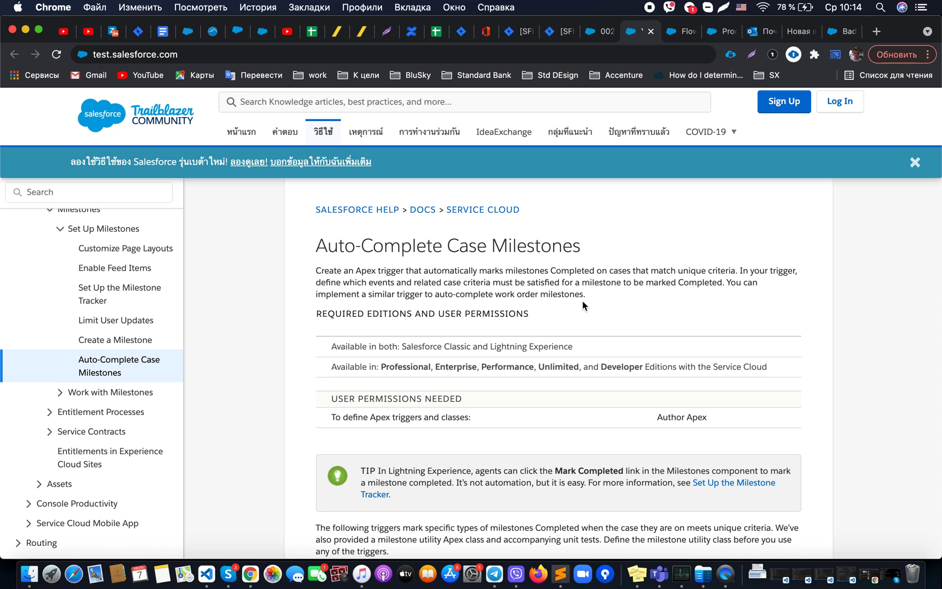
mouse_move(682, 32)
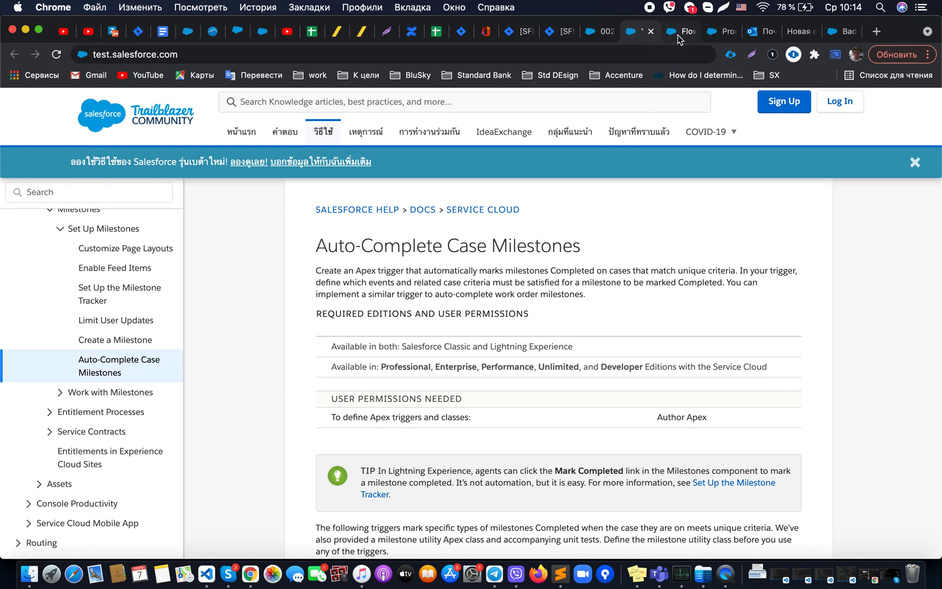
Show the On Case Update process and its Update Milestone Completion Date flow-launching action
left_click(721, 32)
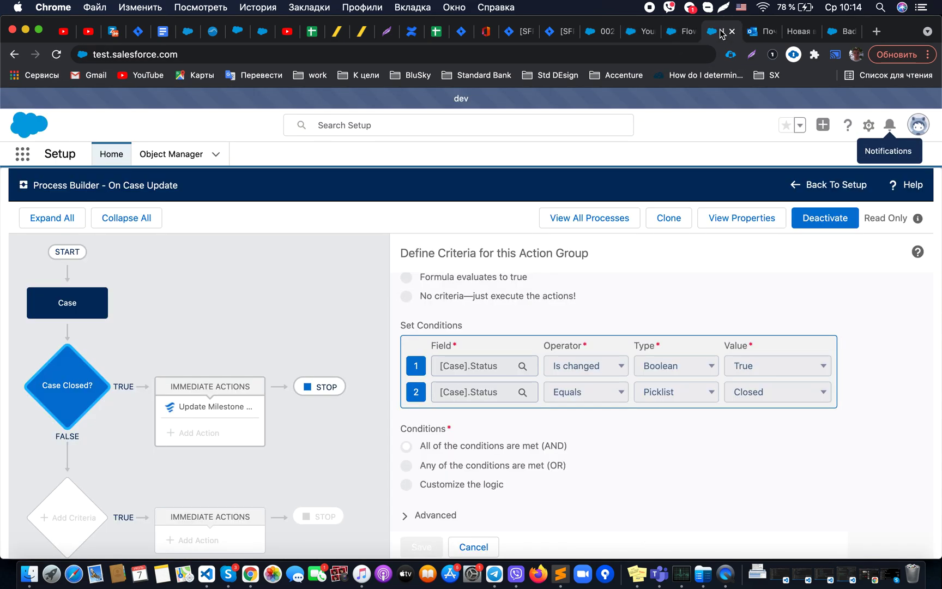
mouse_move(214, 338)
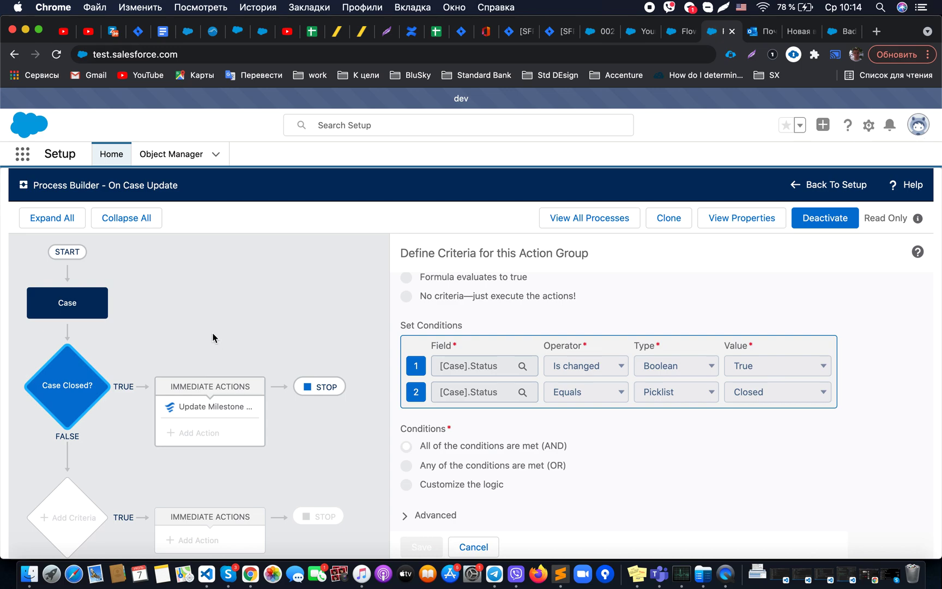
mouse_move(149, 267)
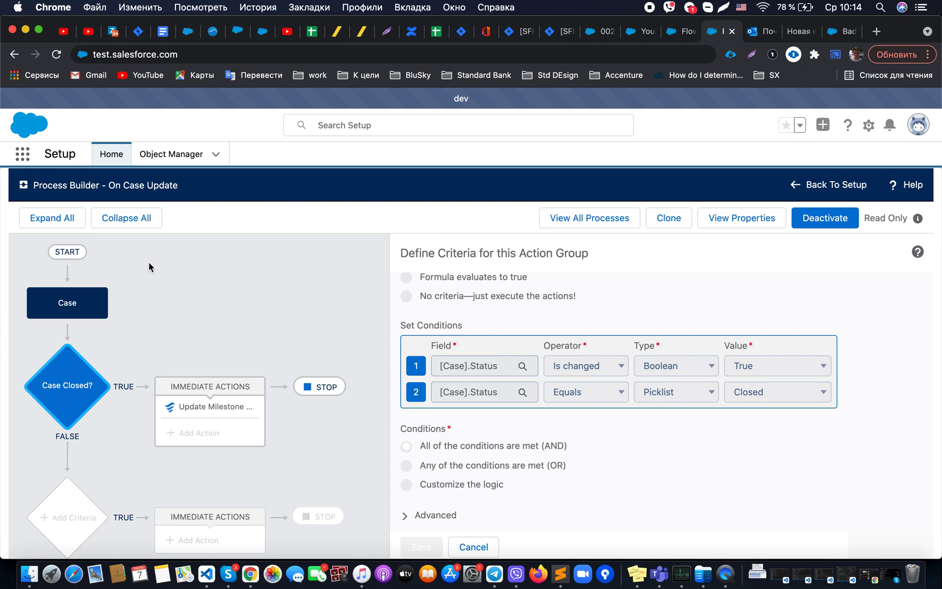
mouse_move(82, 325)
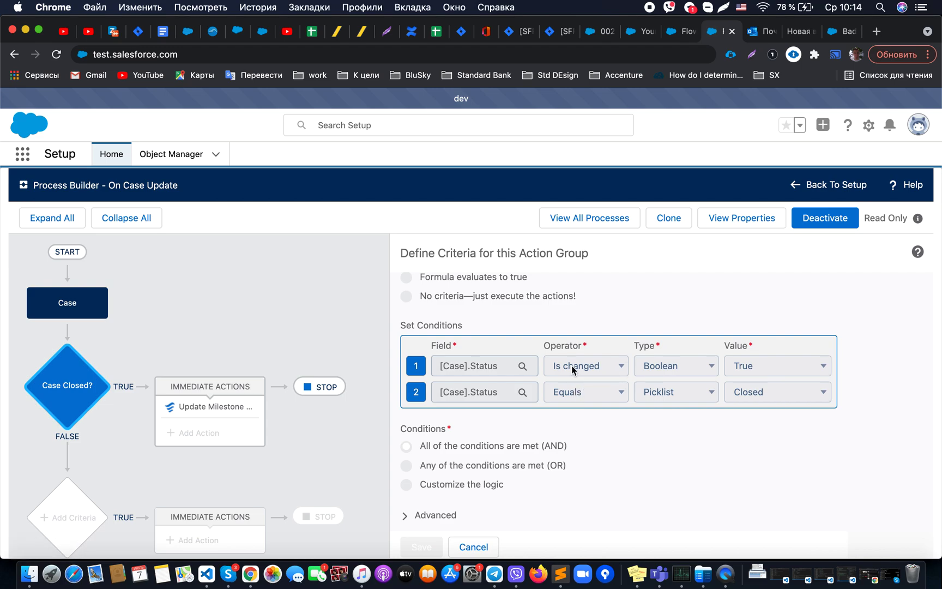
mouse_move(575, 403)
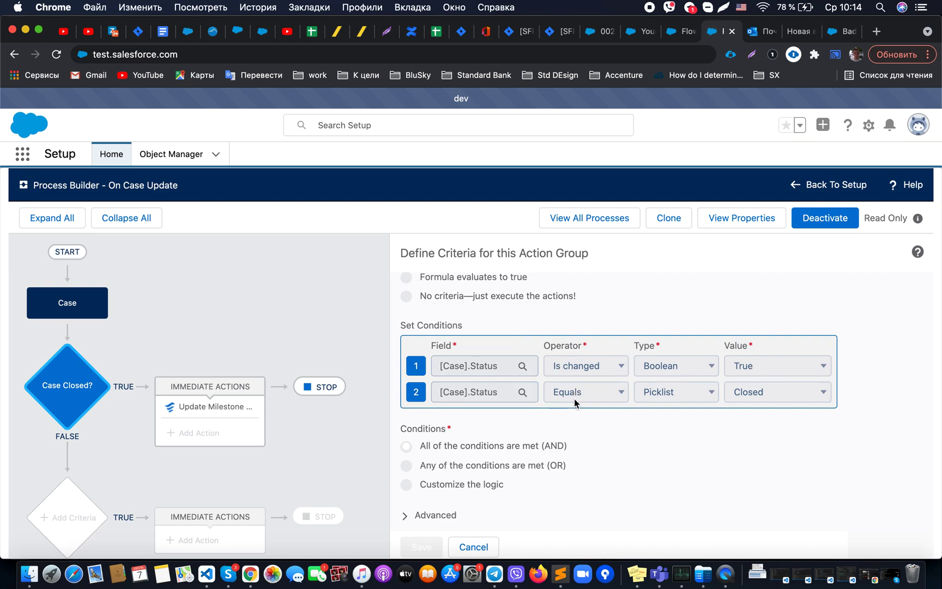
mouse_move(419, 441)
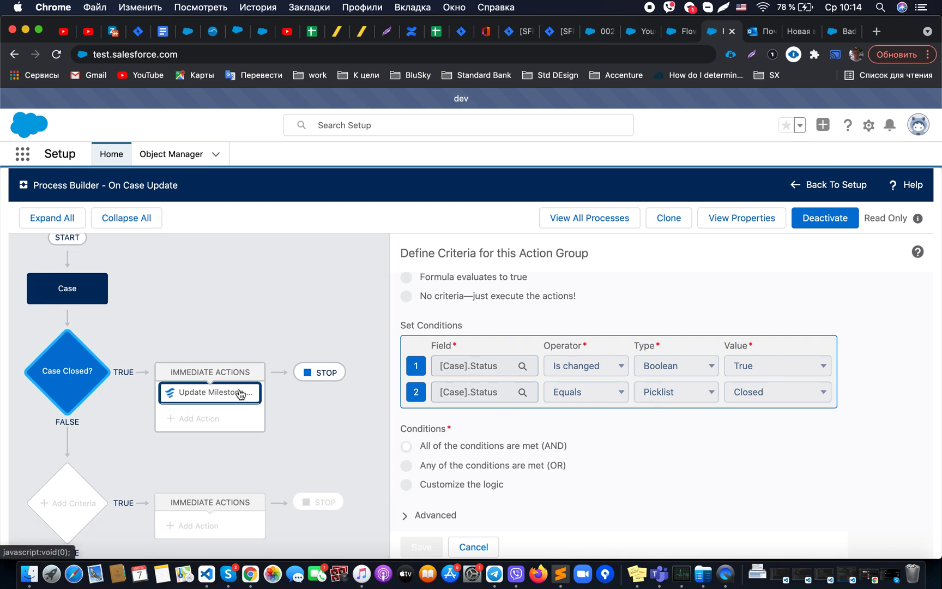
left_click(209, 393)
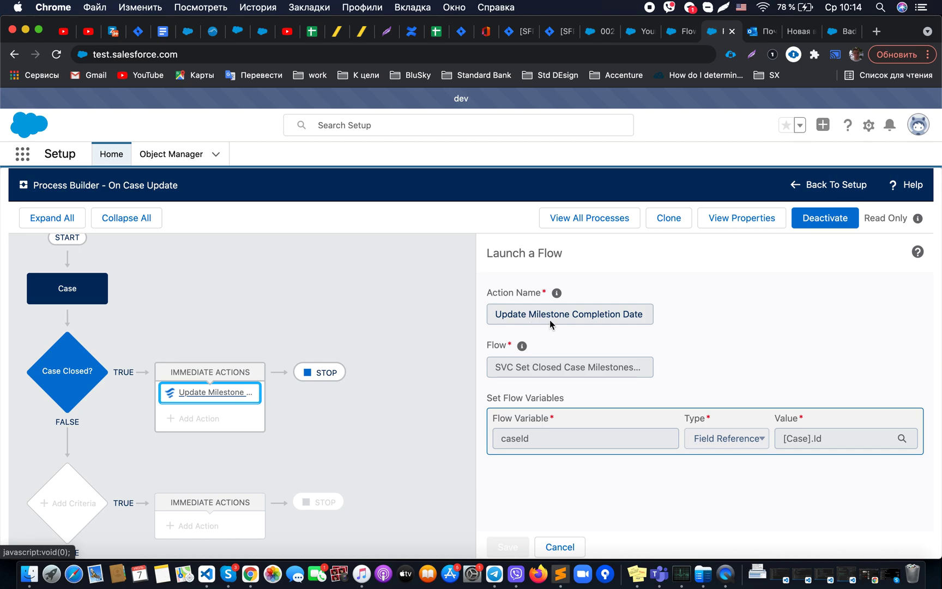
mouse_move(663, 323)
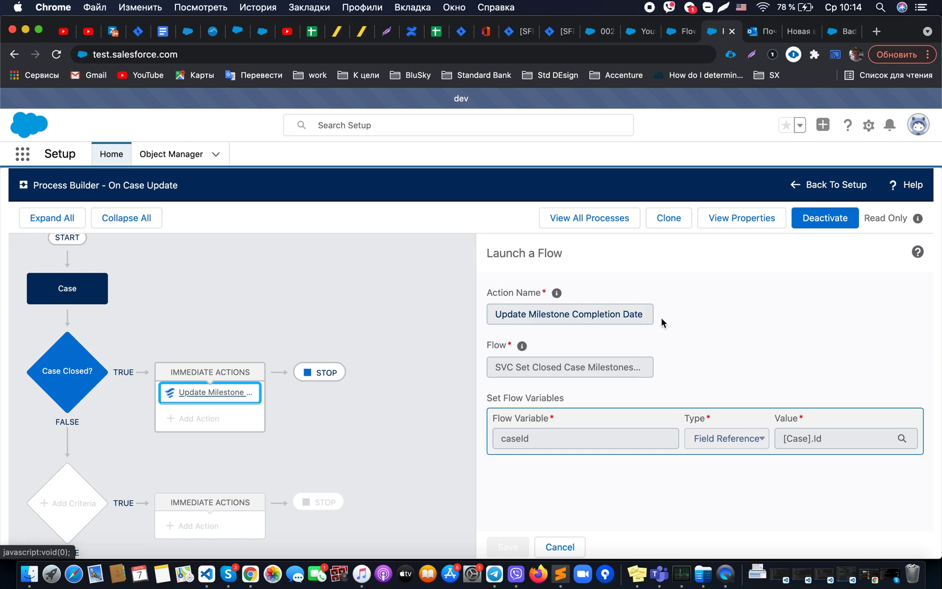
mouse_move(559, 422)
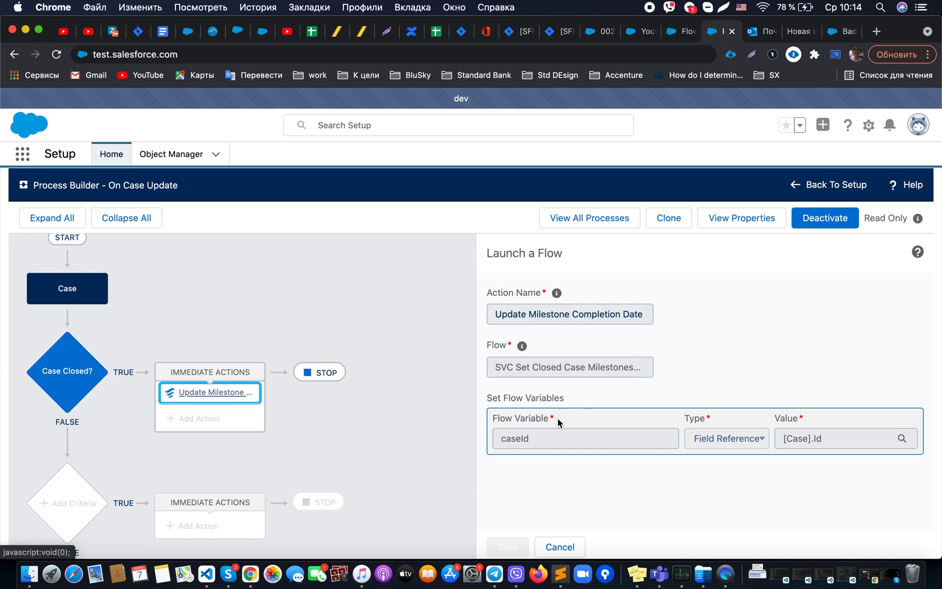
mouse_move(498, 449)
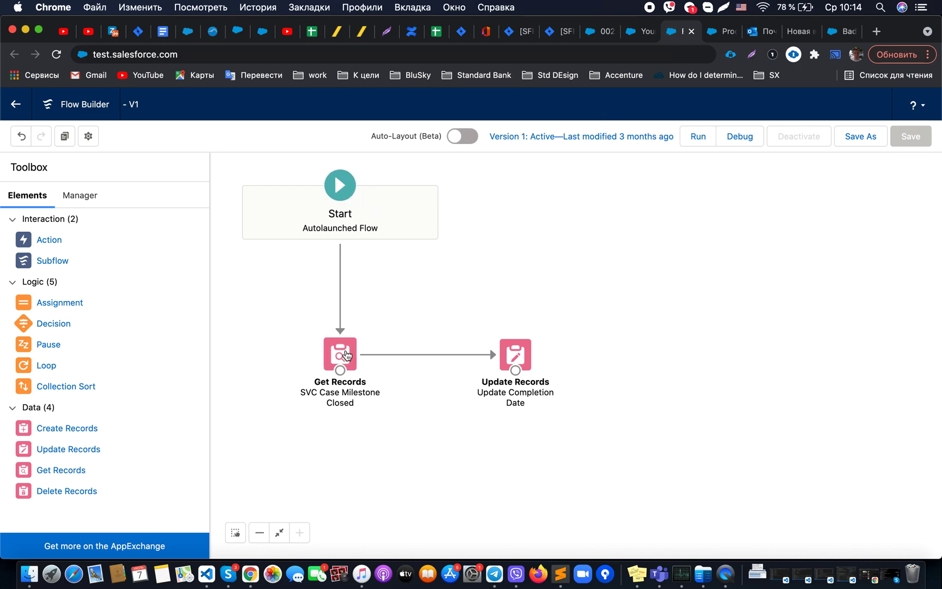
Review the SVC Case Milestone lookup filtering for empty CompletionDate, then return to the flow diagram
double_click(339, 352)
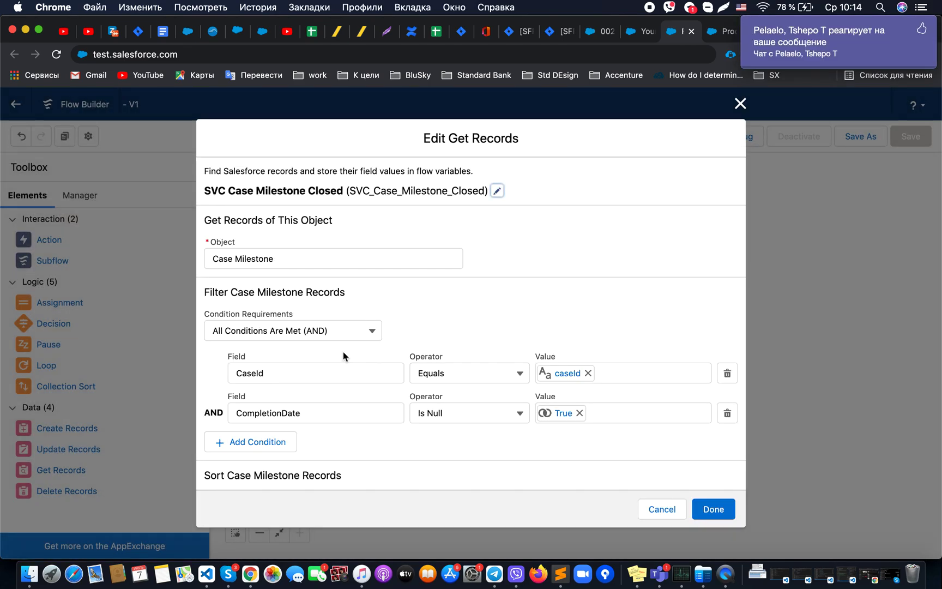
mouse_move(337, 363)
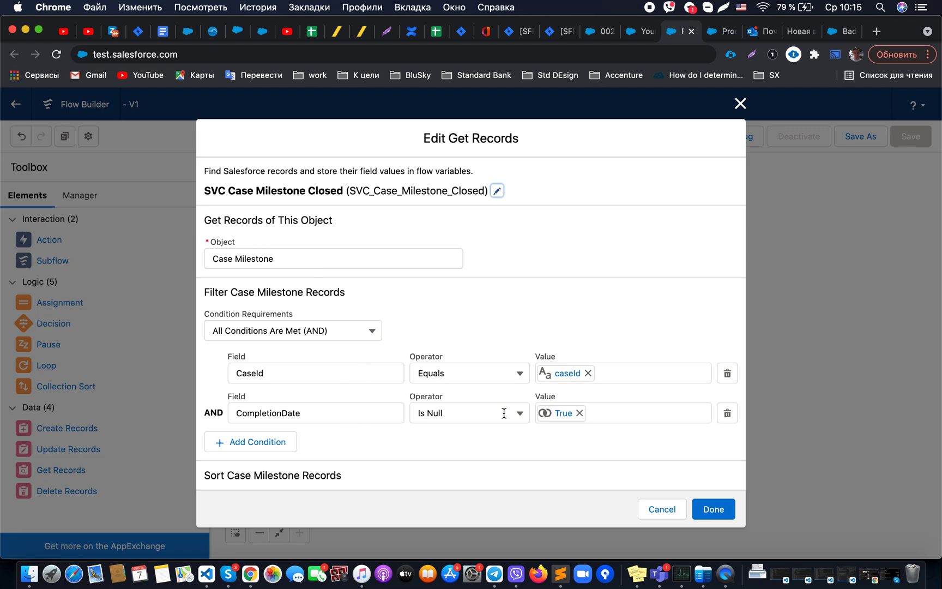
left_click(713, 509)
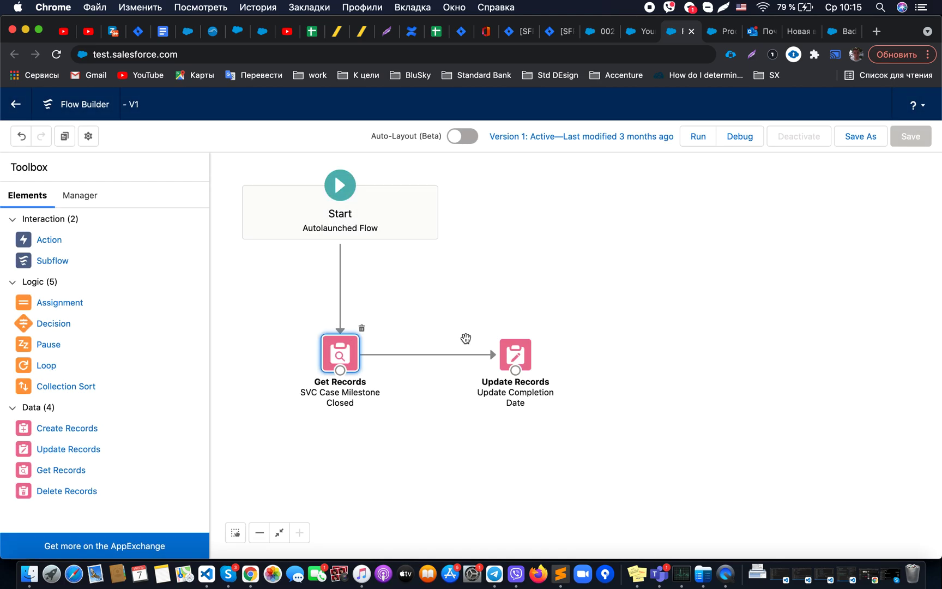
Review the Update Records step setting CompletionDate to the current date/time
left_click(513, 352)
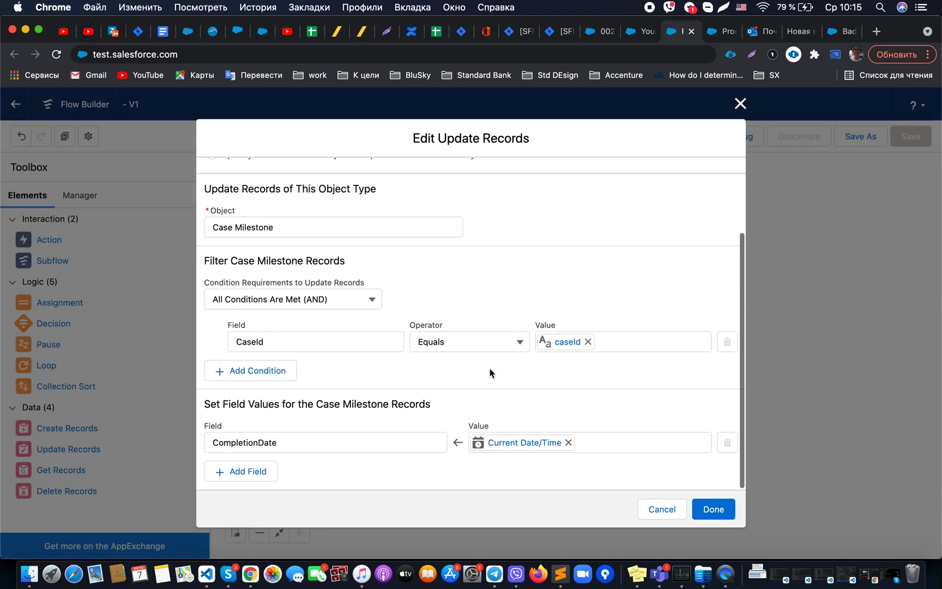
mouse_move(499, 476)
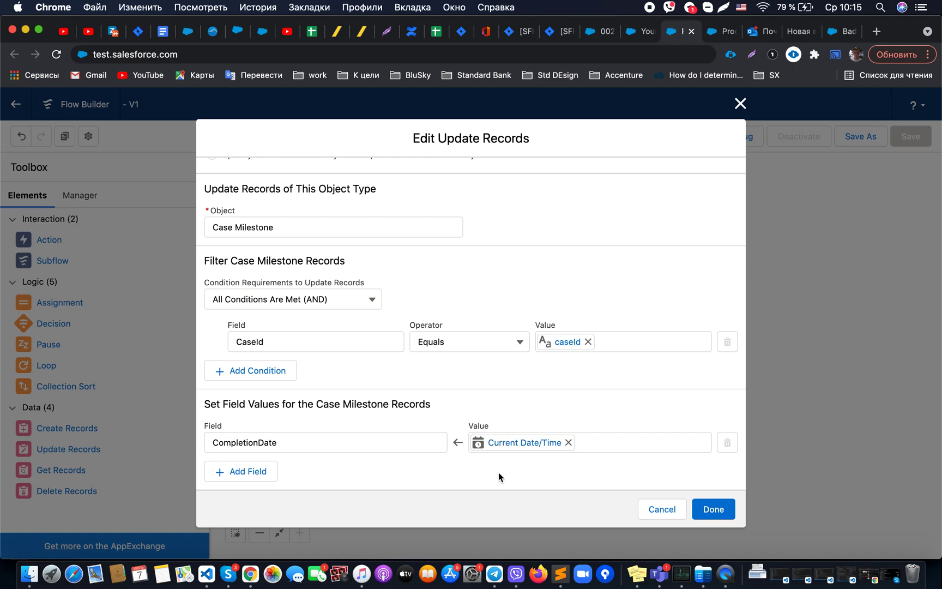
mouse_move(678, 253)
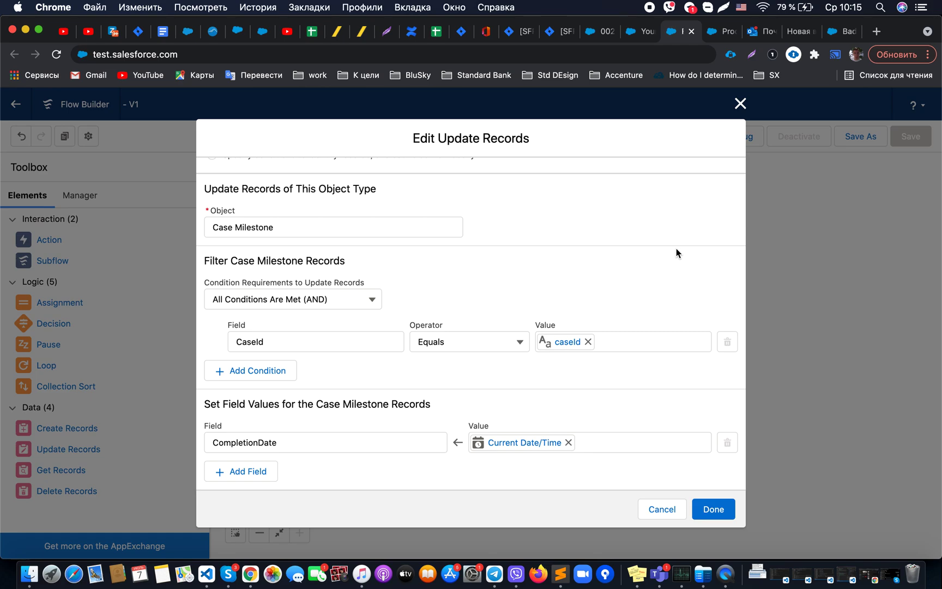
mouse_move(697, 68)
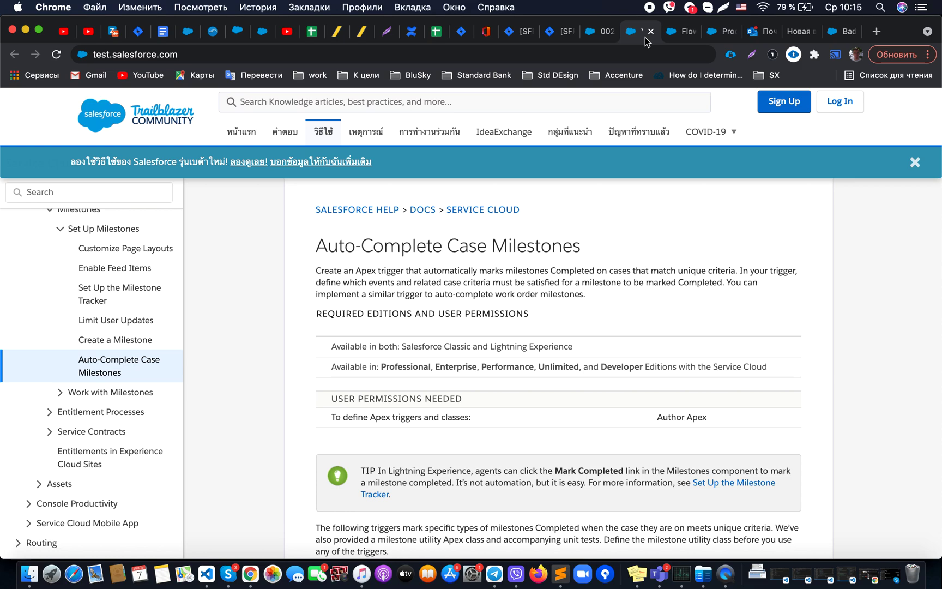
Return via the Flow Builder tab to the On Case Update process in Process Builder
left_click(679, 32)
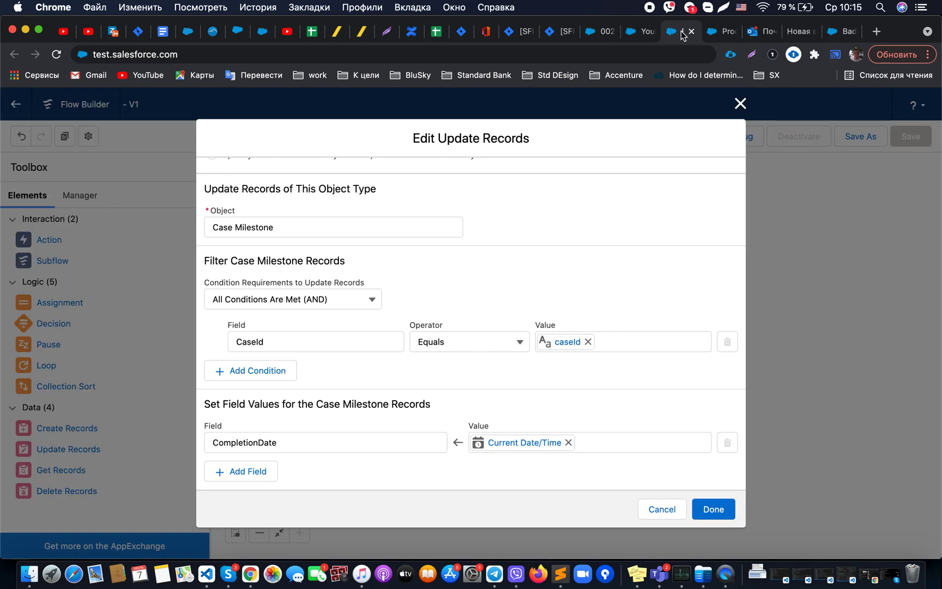
left_click(679, 32)
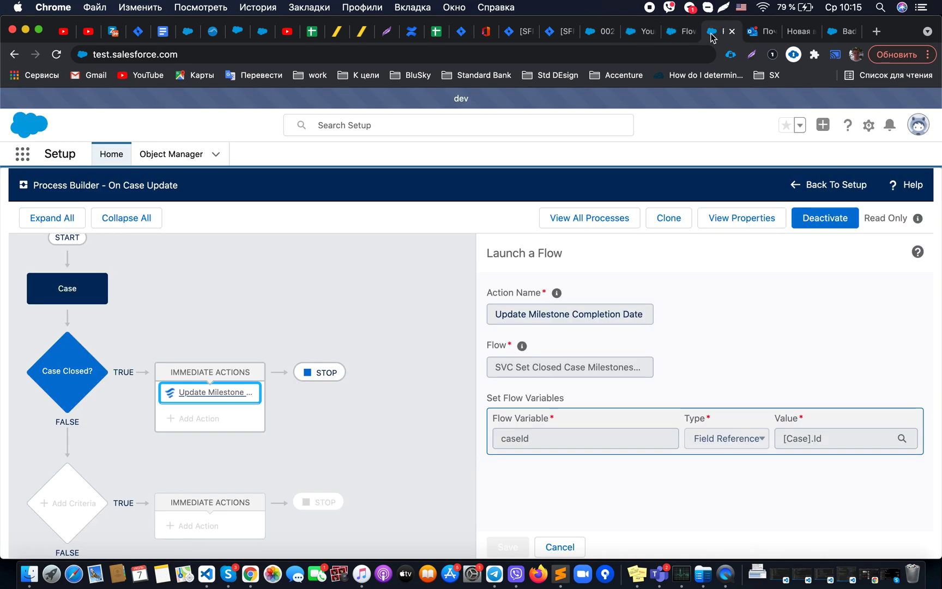
mouse_move(485, 280)
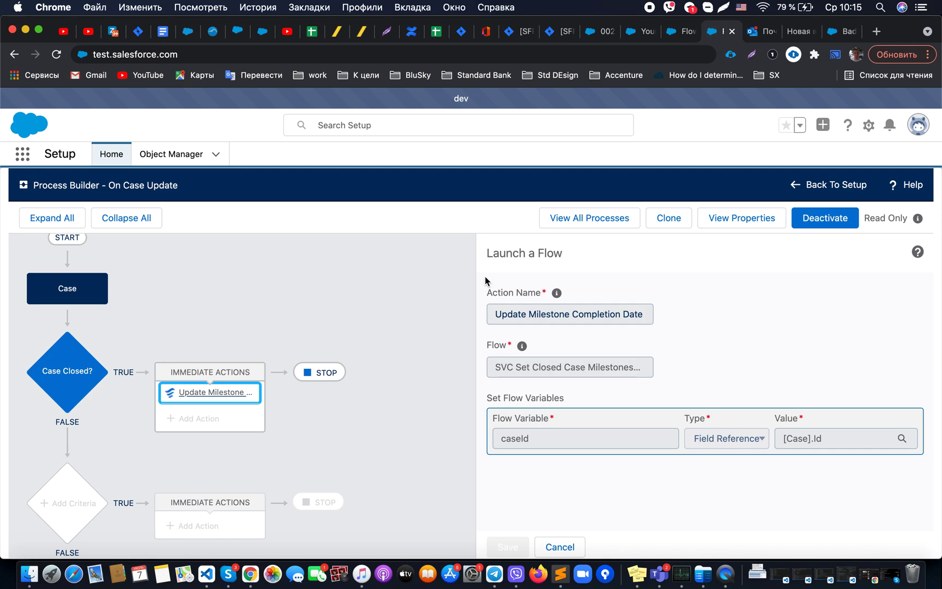